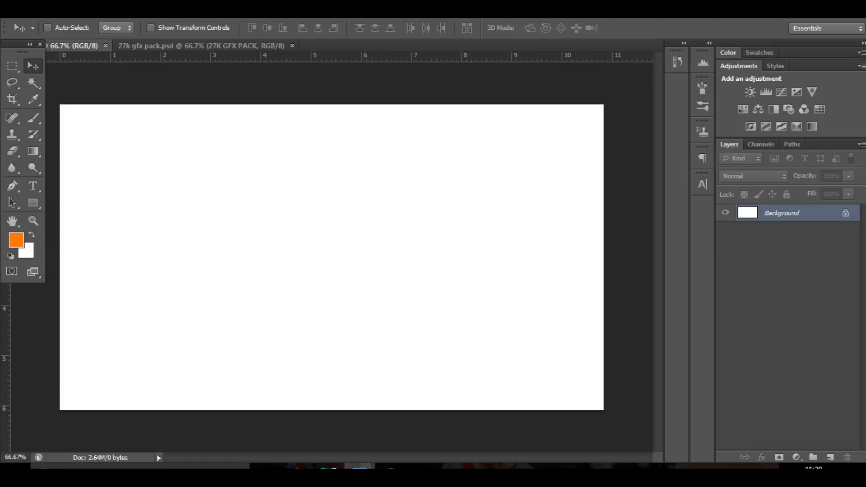
- Fill the background orange and blend the white corner-glow layer in Overlay at about 21% opacity
{"action": "left_click", "coordinate": [199, 45]}
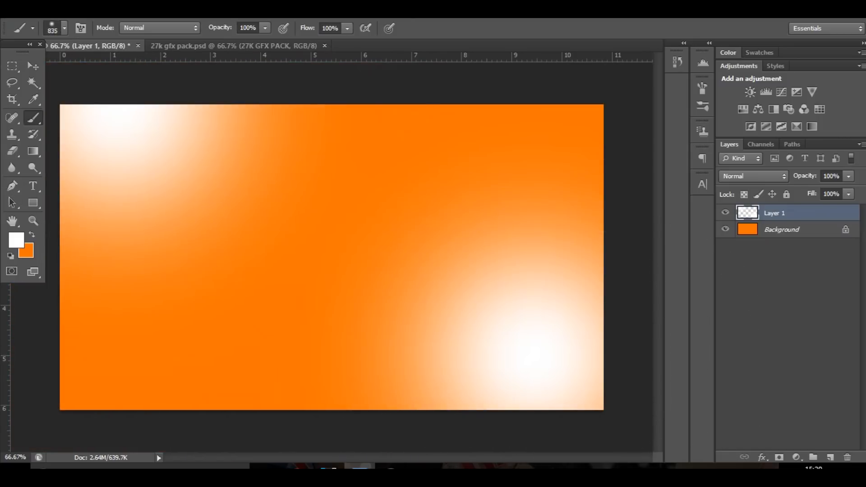
{"action": "left_click", "coordinate": [752, 175]}
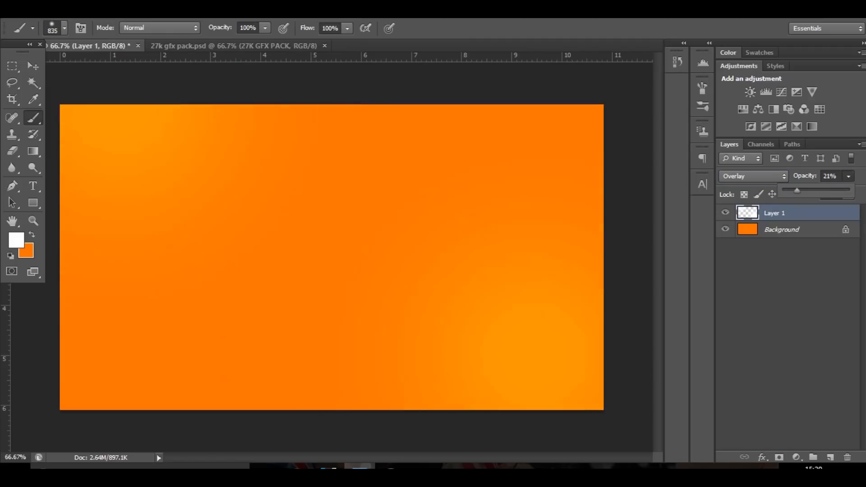
{"action": "left_click_drag", "start_coordinate": [797, 190], "coordinate": [816, 190]}
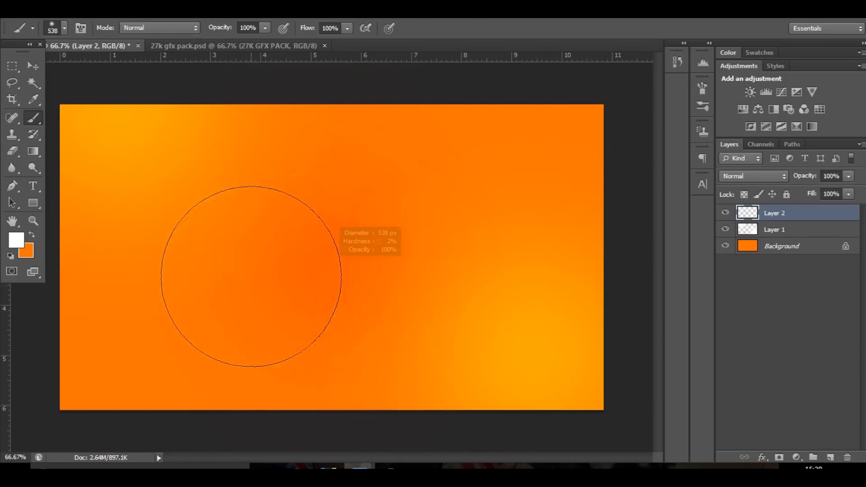
- Switch the brush colour to black and paint a soft dark diagonal streak on the new layer
{"action": "left_click", "coordinate": [17, 239]}
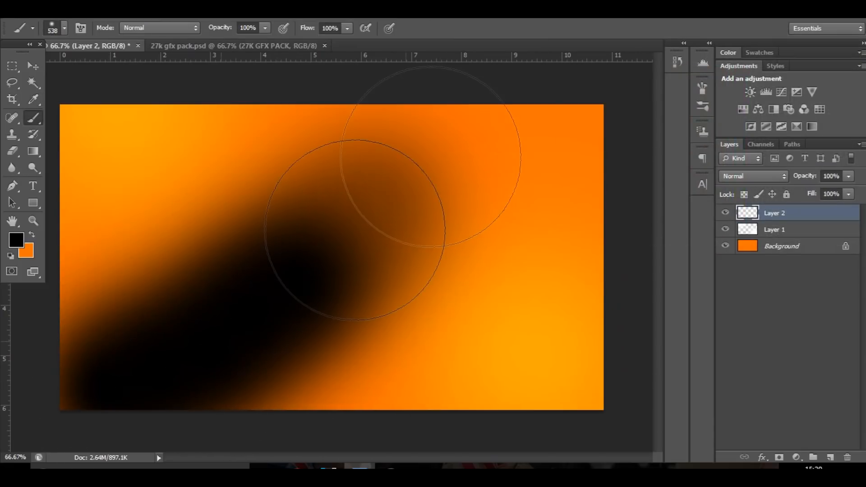
{"action": "left_click", "coordinate": [751, 175]}
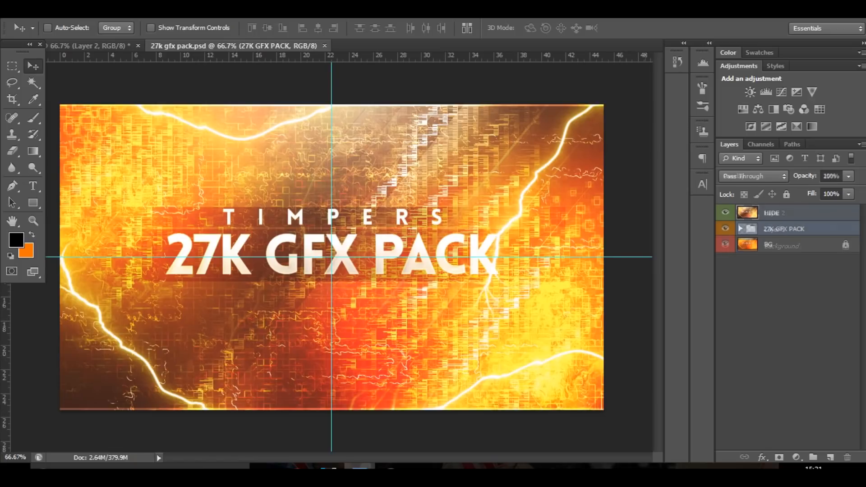
- Hide the HIDE layer, bring in Coloured Lights 1 and shift its hue with Ctrl+U
{"action": "left_click", "coordinate": [725, 211]}
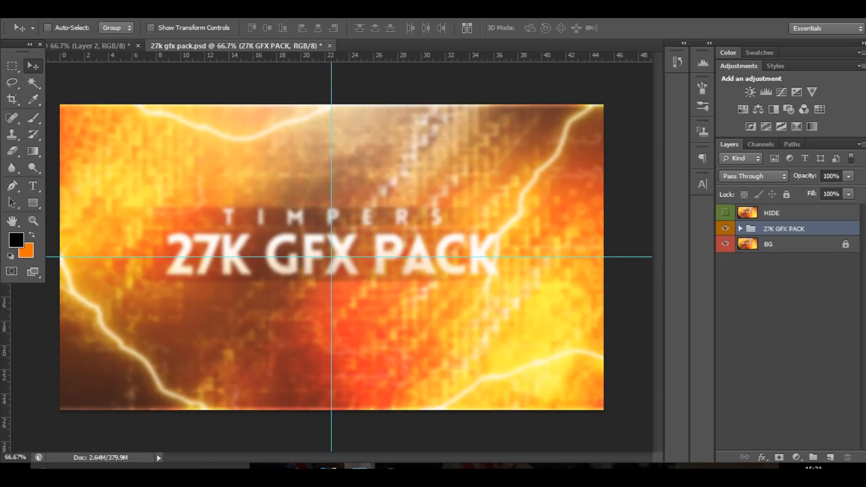
{"action": "left_click", "coordinate": [740, 228]}
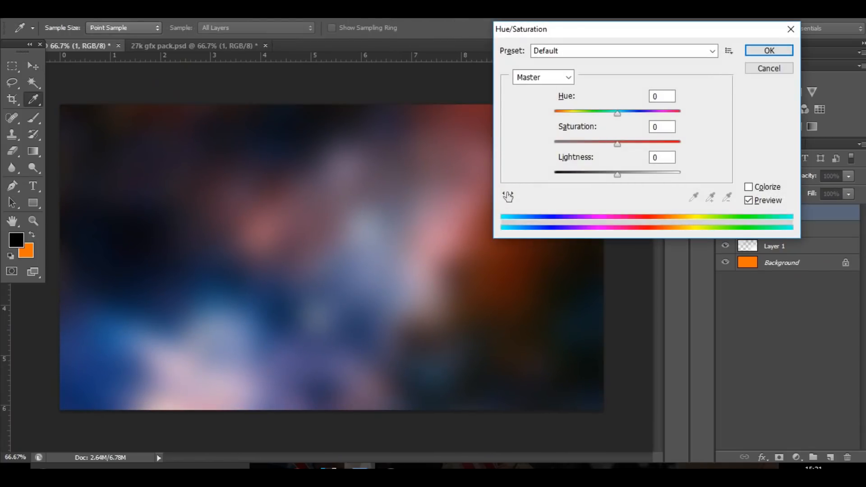
{"action": "left_click_drag", "start_coordinate": [617, 113], "coordinate": [669, 113]}
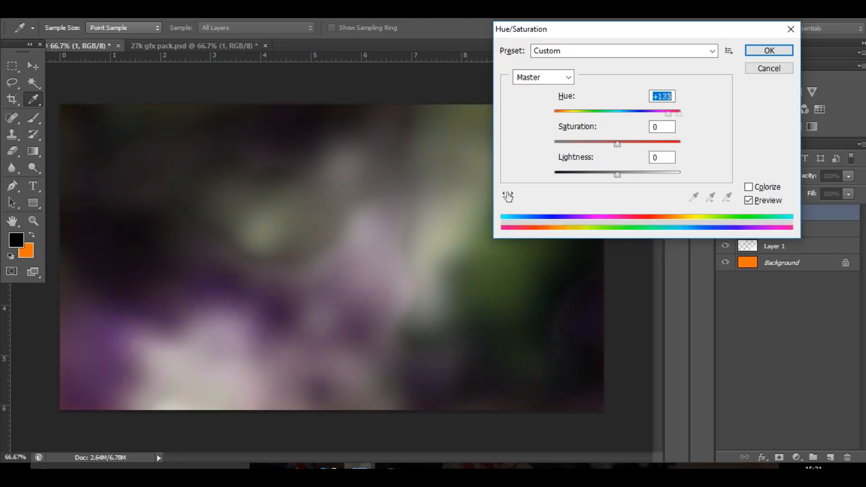
{"action": "left_click_drag", "start_coordinate": [669, 112], "coordinate": [564, 112]}
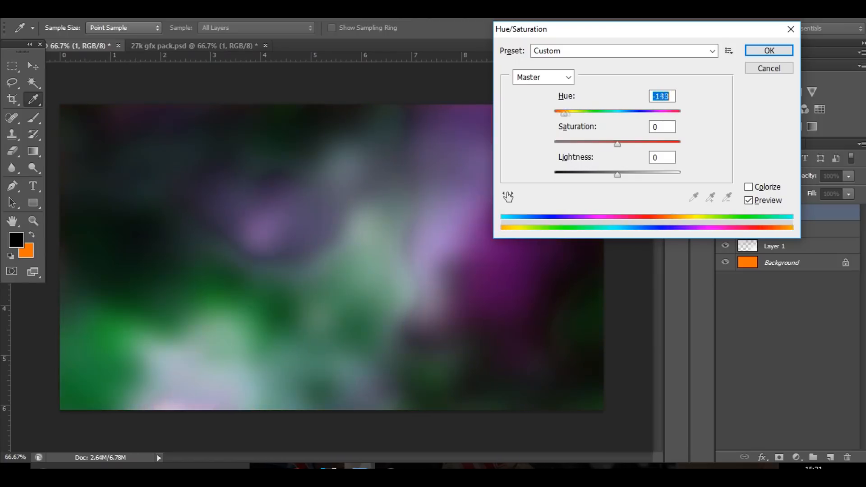
{"action": "left_click", "coordinate": [768, 50]}
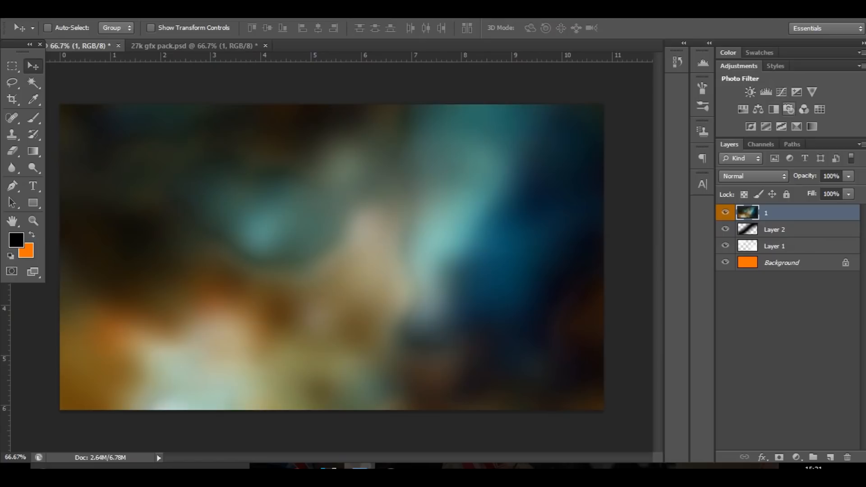
- Blend the coloured-lights layer in Color Dodge and return to the GFX pack document
{"action": "left_click", "coordinate": [751, 175]}
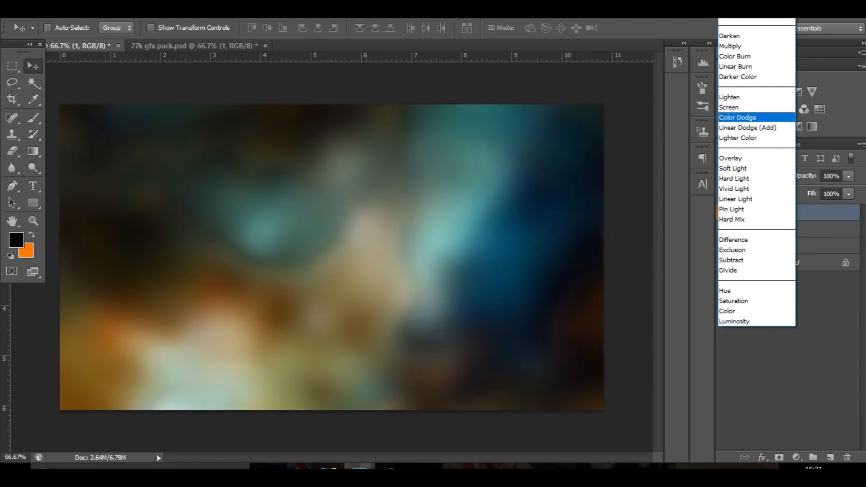
{"action": "left_click", "coordinate": [738, 117]}
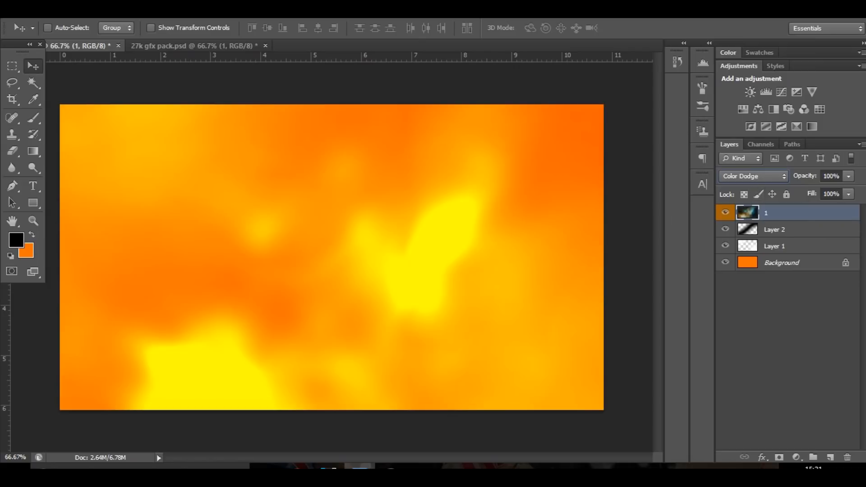
{"action": "left_click", "coordinate": [194, 45]}
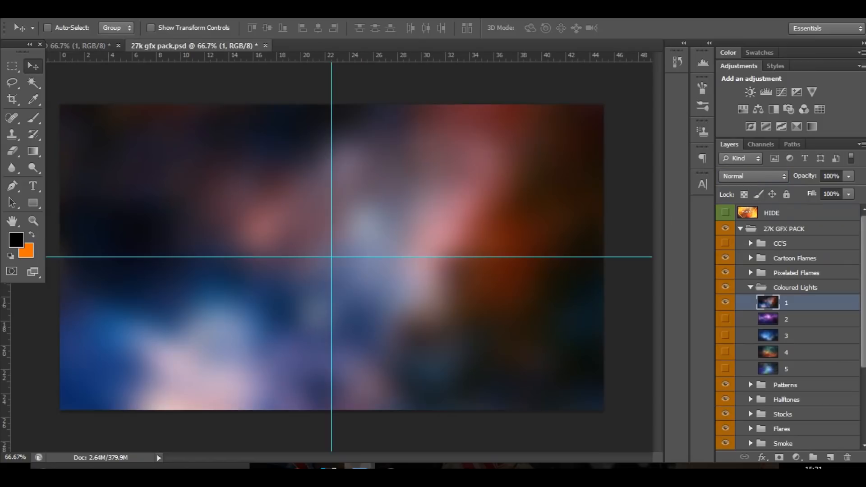
- Bring in Overlays 12 and tint it orange with Hue +173
{"action": "left_click", "coordinate": [750, 288]}
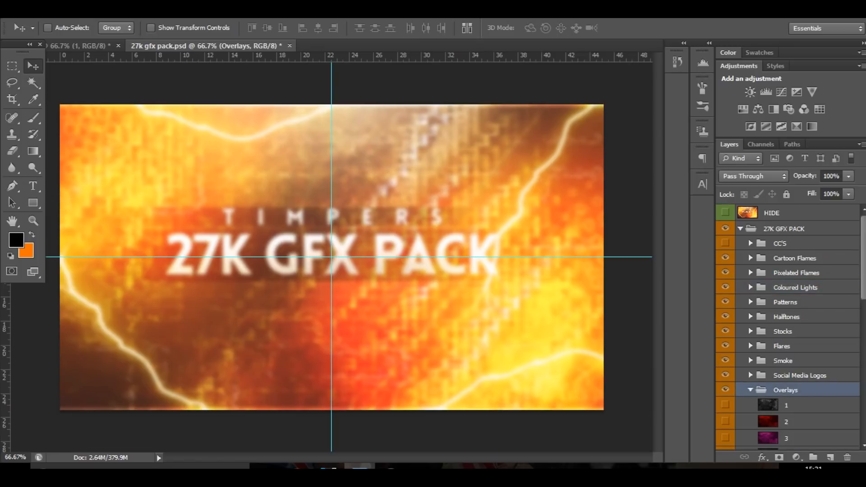
{"action": "scroll", "scroll_direction": "down", "scroll_amount": 3}
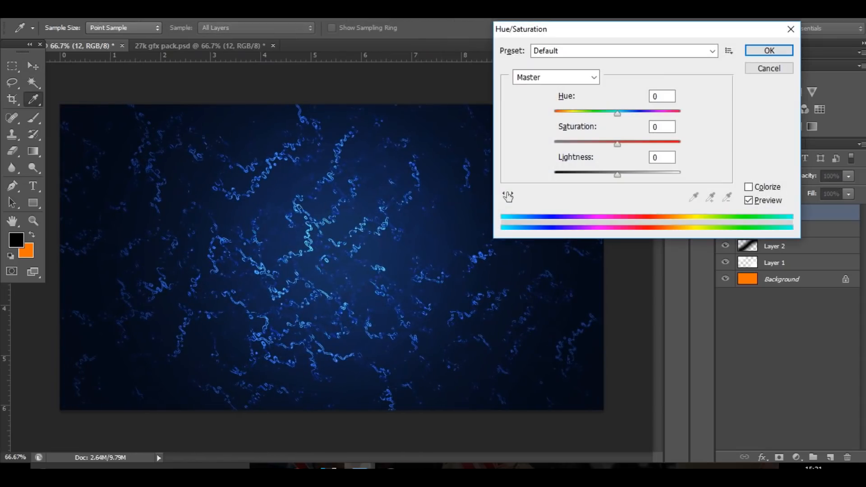
{"action": "left_click_drag", "start_coordinate": [617, 113], "coordinate": [679, 112]}
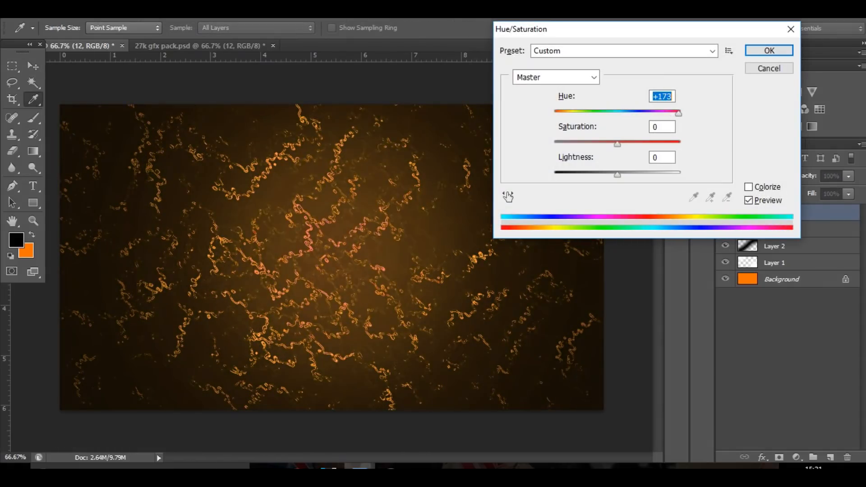
{"action": "left_click", "coordinate": [768, 50]}
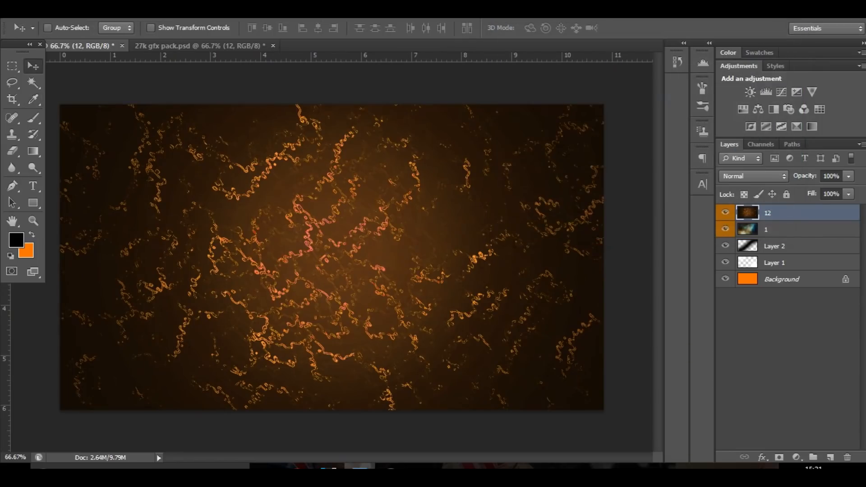
- Blend the overlay in Color Dodge, move it just above Background and lower opacity to 50%
{"action": "left_click", "coordinate": [753, 175]}
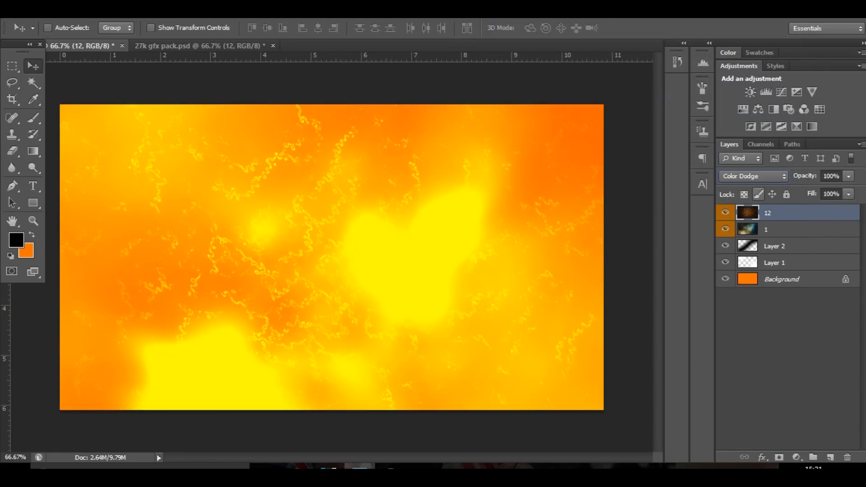
{"action": "left_click_drag", "start_coordinate": [773, 213], "coordinate": [773, 232]}
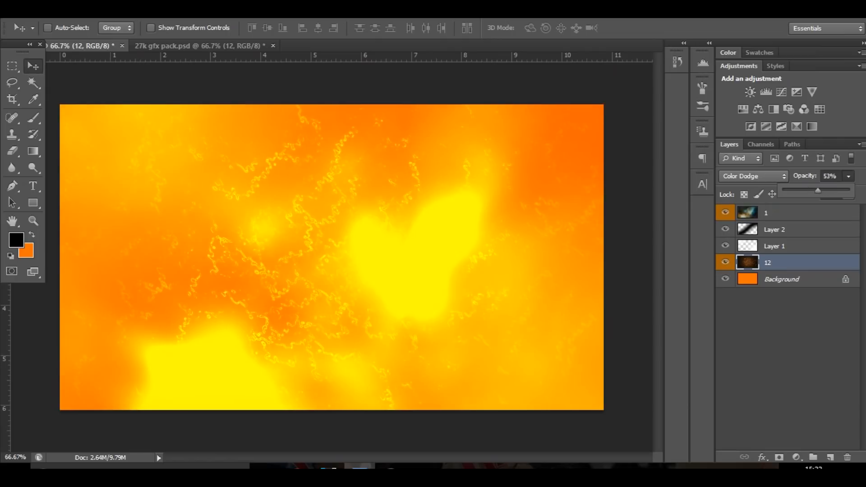
{"action": "left_click_drag", "start_coordinate": [820, 190], "coordinate": [816, 190]}
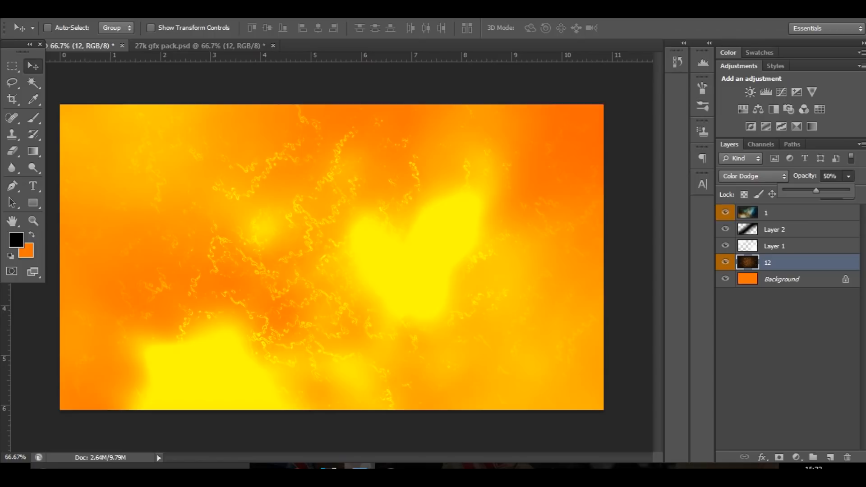
{"action": "left_click", "coordinate": [199, 45]}
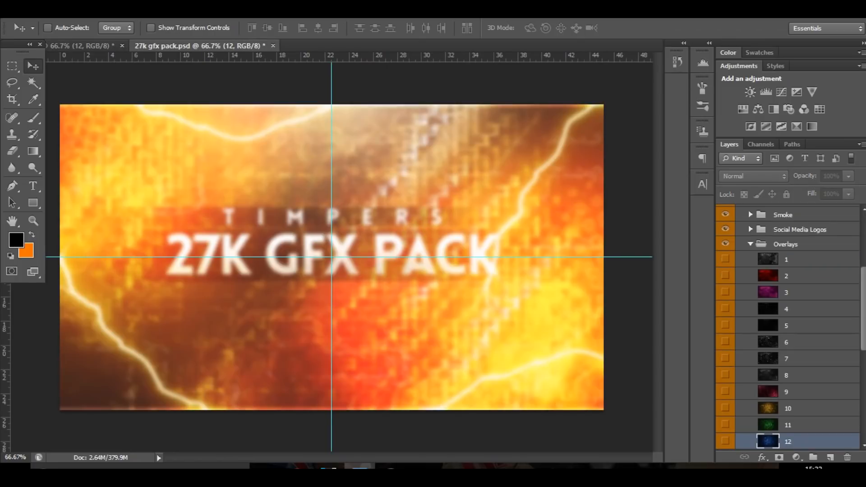
- Add Overlays 8 in Color Dodge, pixelate it into a grid pattern and partly erase it at 65% eraser opacity
{"action": "left_click", "coordinate": [726, 374]}
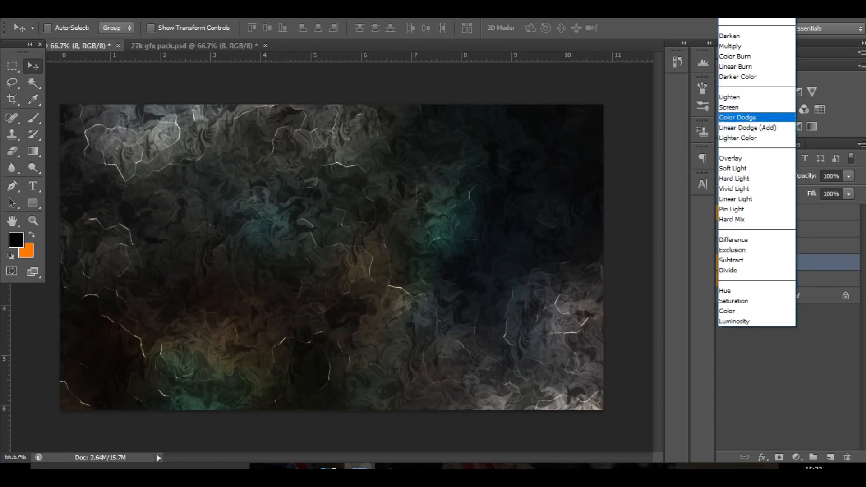
{"action": "left_click", "coordinate": [738, 117]}
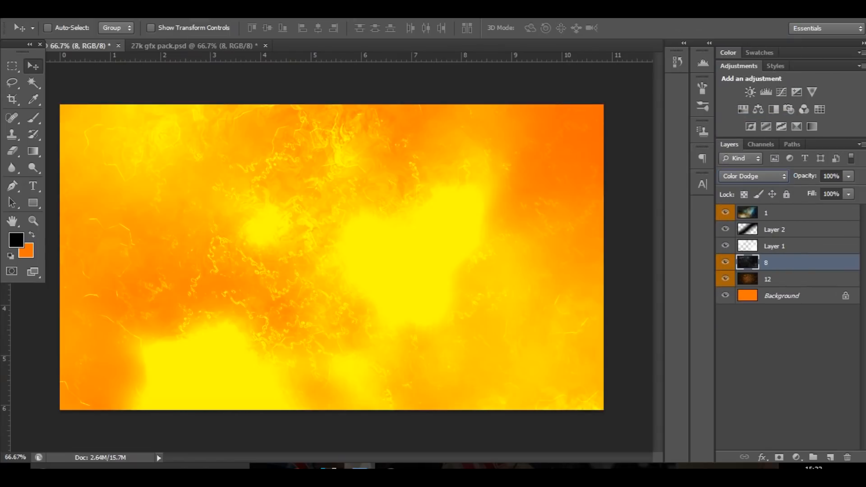
{"action": "left_click", "coordinate": [216, 172]}
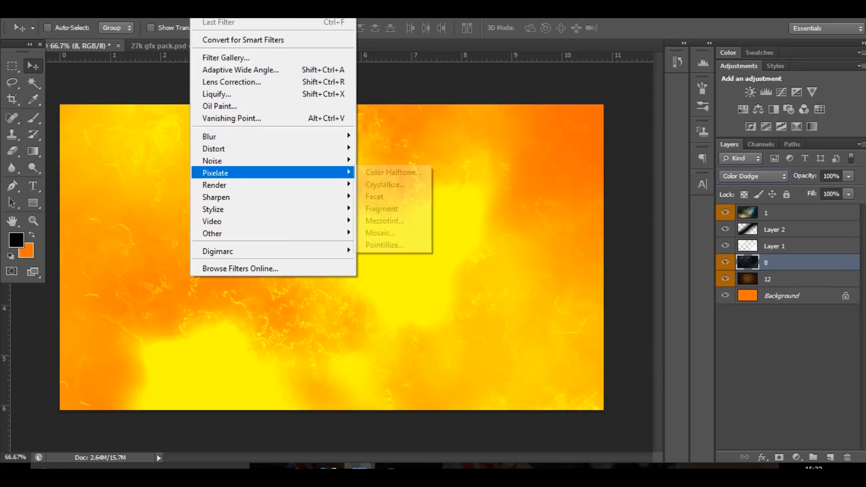
{"action": "left_click", "coordinate": [379, 232]}
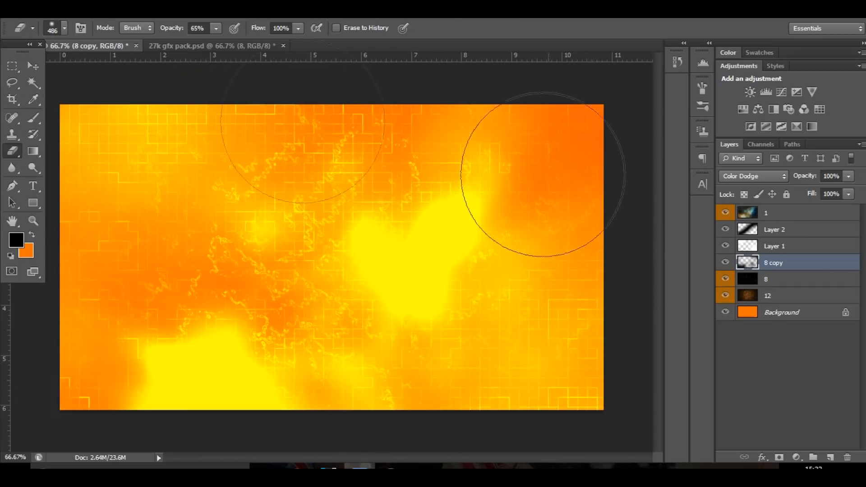
{"action": "left_click", "coordinate": [13, 66]}
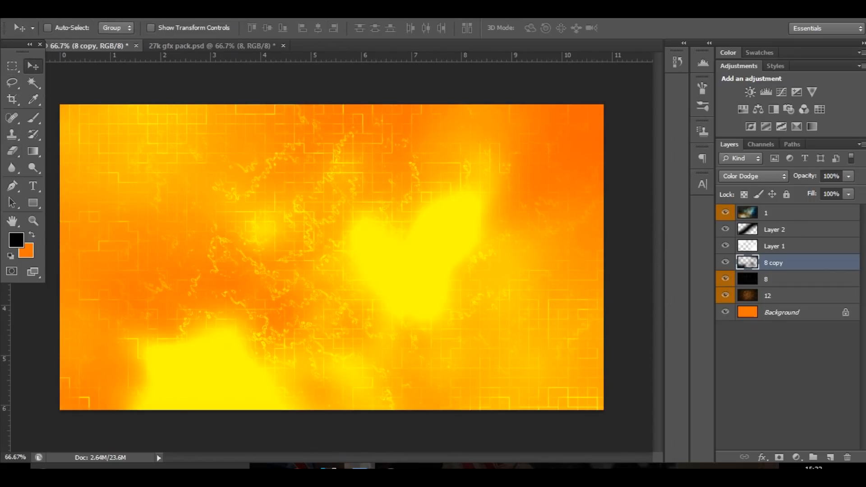
{"action": "left_click", "coordinate": [214, 45]}
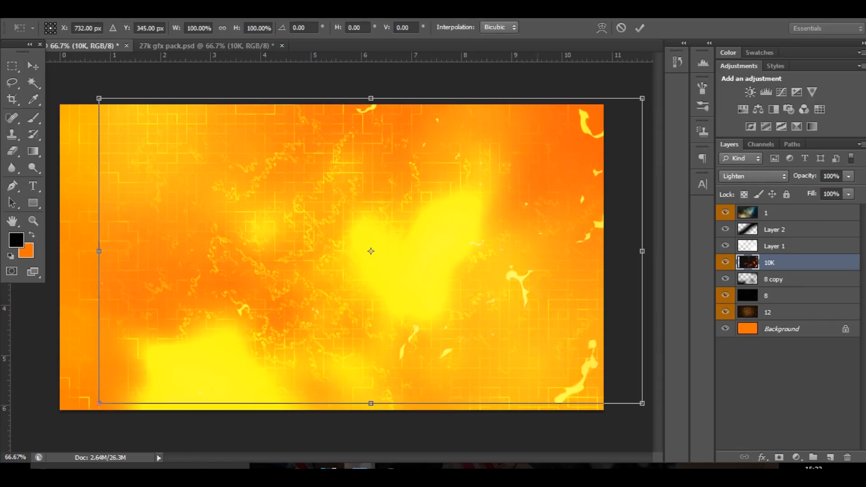
- Reposition the splatter texture and pixelate it with Mosaic at 14-pixel square cells
{"action": "left_click_drag", "start_coordinate": [370, 252], "coordinate": [332, 257]}
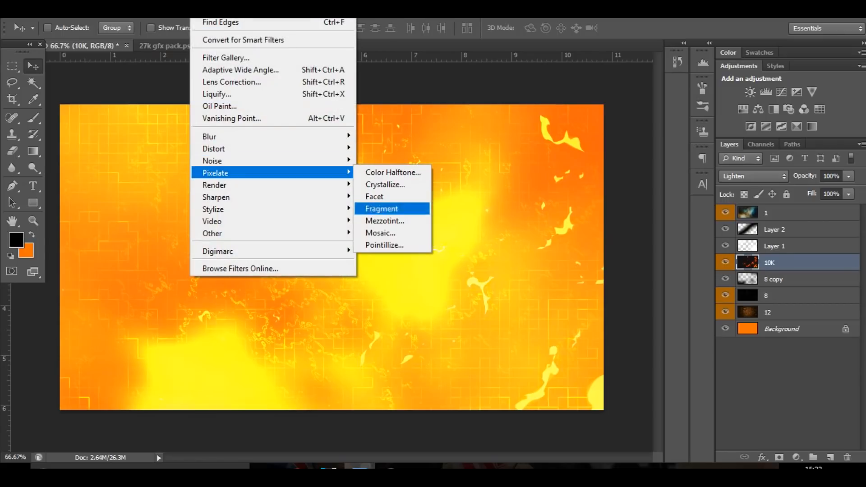
{"action": "left_click", "coordinate": [380, 232]}
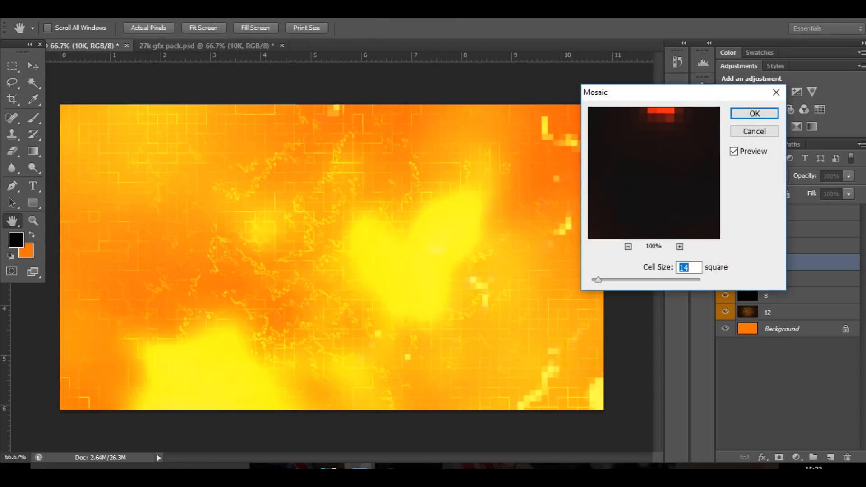
{"action": "left_click", "coordinate": [753, 114]}
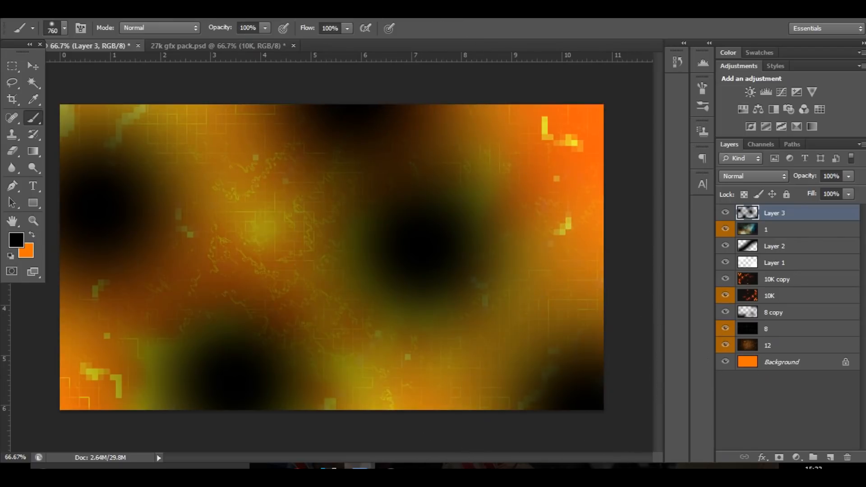
- Paint large soft white spots on new Layer 4 and blend them in Overlay
{"action": "left_click", "coordinate": [750, 176]}
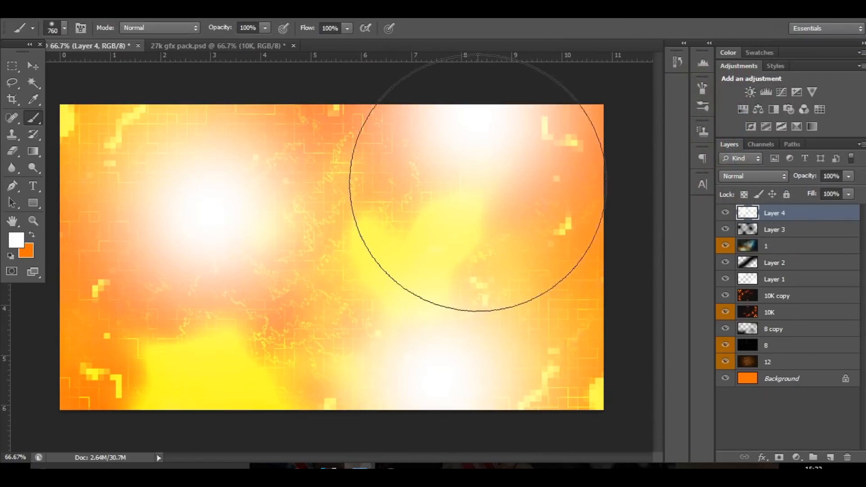
{"action": "left_click", "coordinate": [751, 175]}
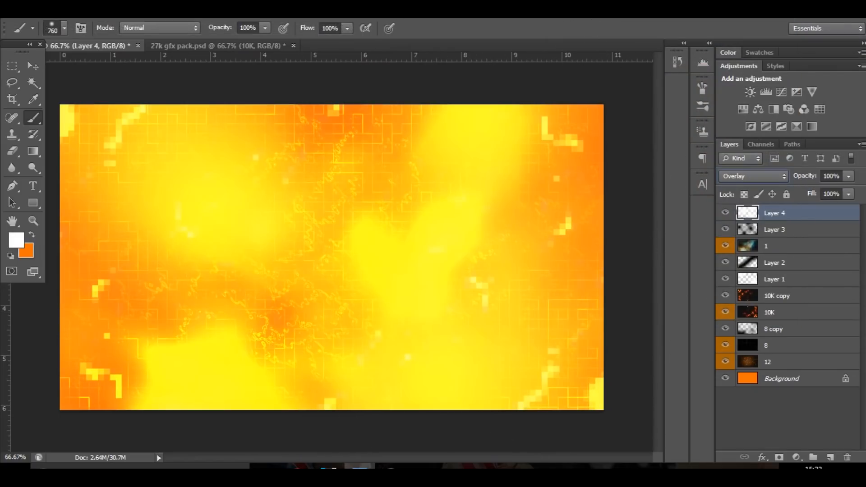
{"action": "left_click_drag", "start_coordinate": [849, 175], "coordinate": [817, 190]}
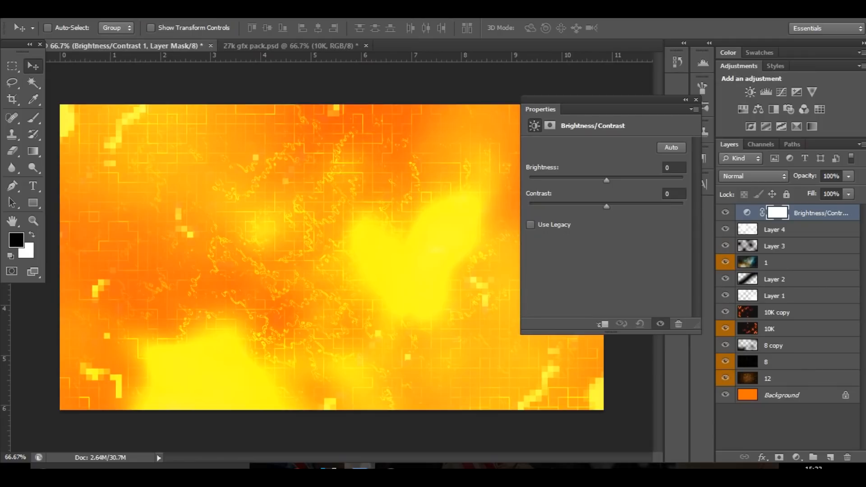
- Add Brightness/Contrast at -11/6, a Curves layer and Exposure at +0.19
{"action": "left_click_drag", "start_coordinate": [605, 180], "coordinate": [600, 180]}
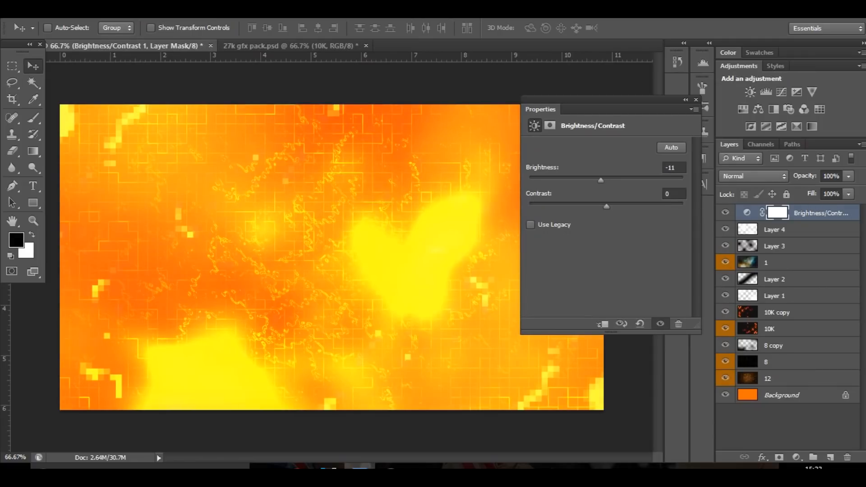
{"action": "left_click_drag", "start_coordinate": [606, 206], "coordinate": [611, 206]}
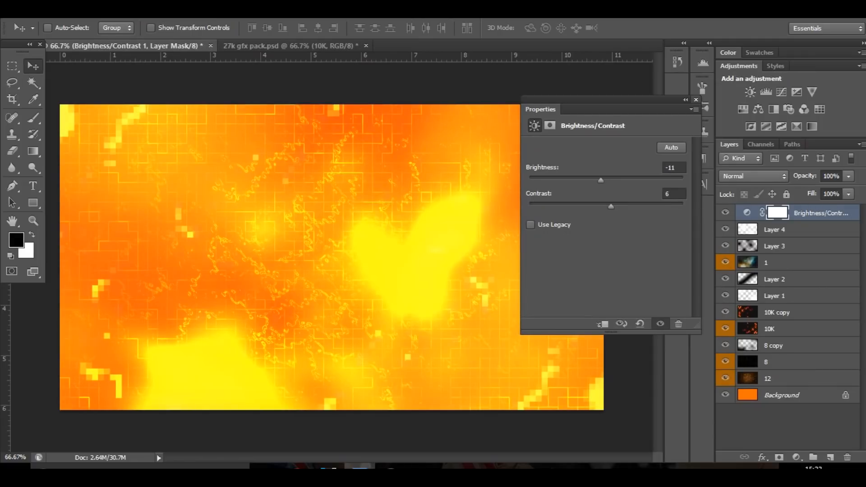
{"action": "left_click", "coordinate": [765, 92]}
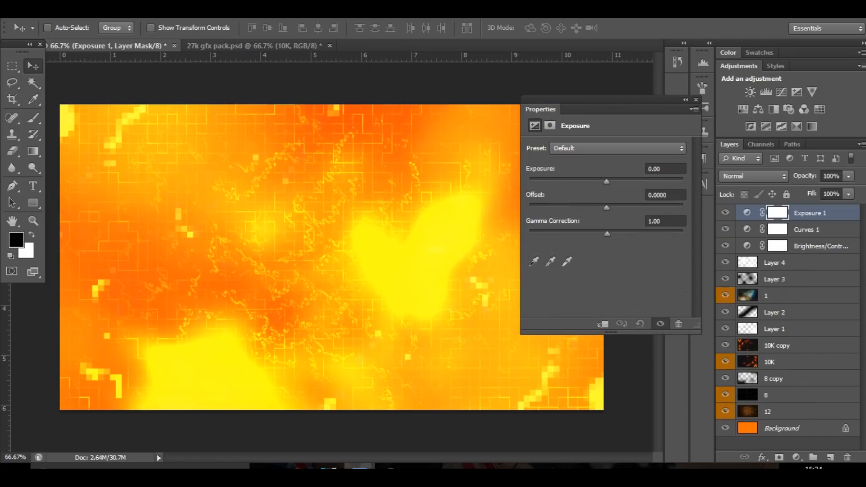
{"action": "left_click_drag", "start_coordinate": [605, 182], "coordinate": [610, 182]}
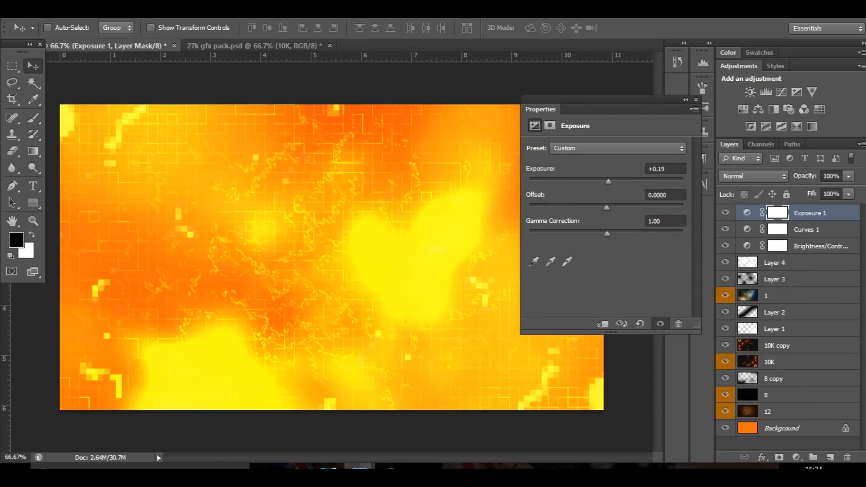
{"action": "left_click_drag", "start_coordinate": [606, 207], "coordinate": [608, 207]}
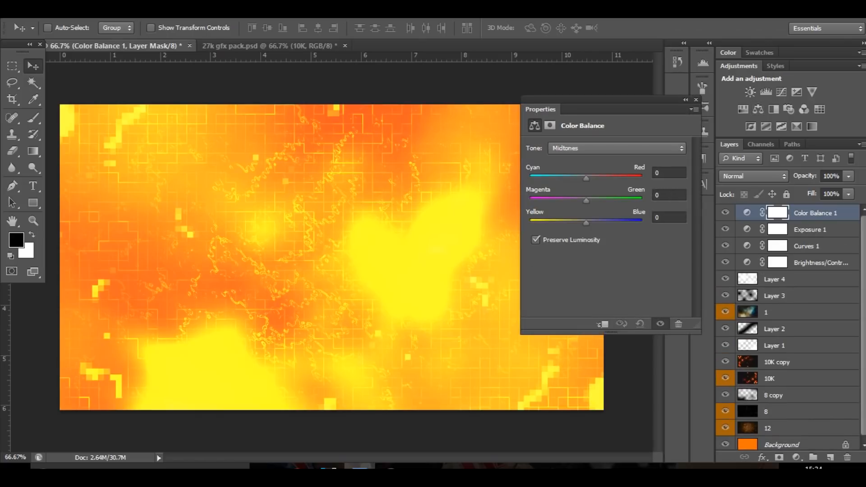
- Add a Color Balance adjustment with midtones Red +19, Magenta -20 and Blue +38
{"action": "left_click_drag", "start_coordinate": [586, 177], "coordinate": [582, 177]}
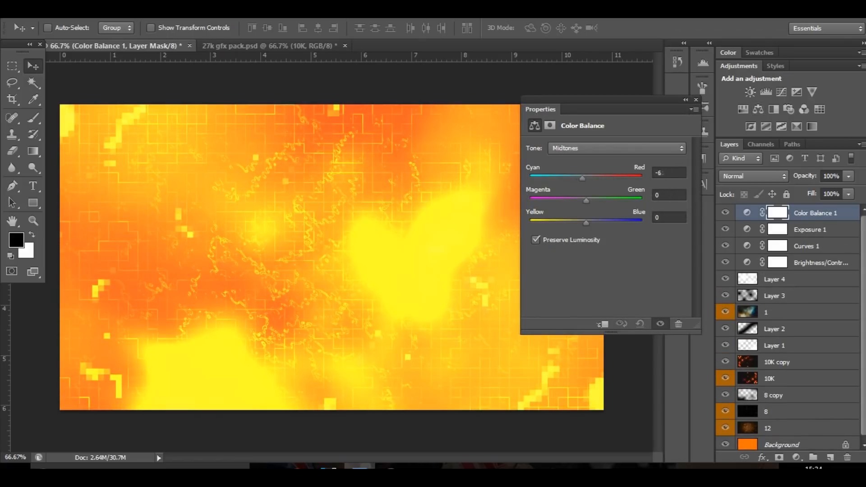
{"action": "left_click_drag", "start_coordinate": [580, 178], "coordinate": [595, 178]}
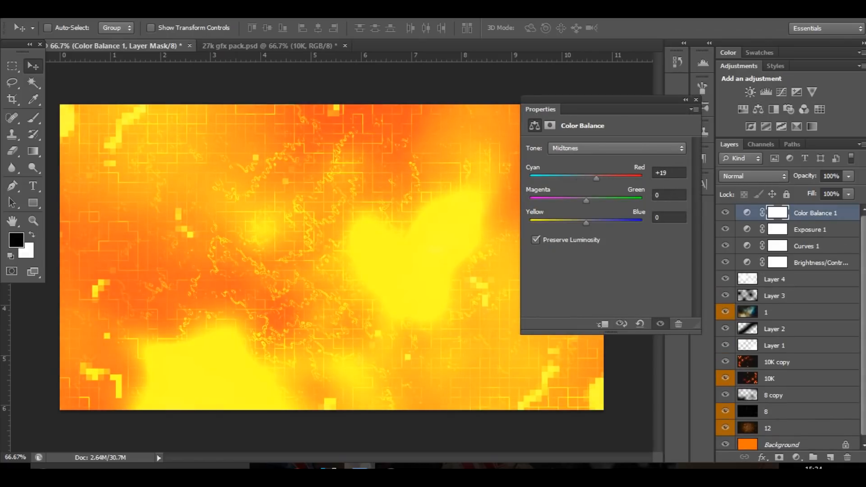
{"action": "left_click_drag", "start_coordinate": [585, 201], "coordinate": [563, 200]}
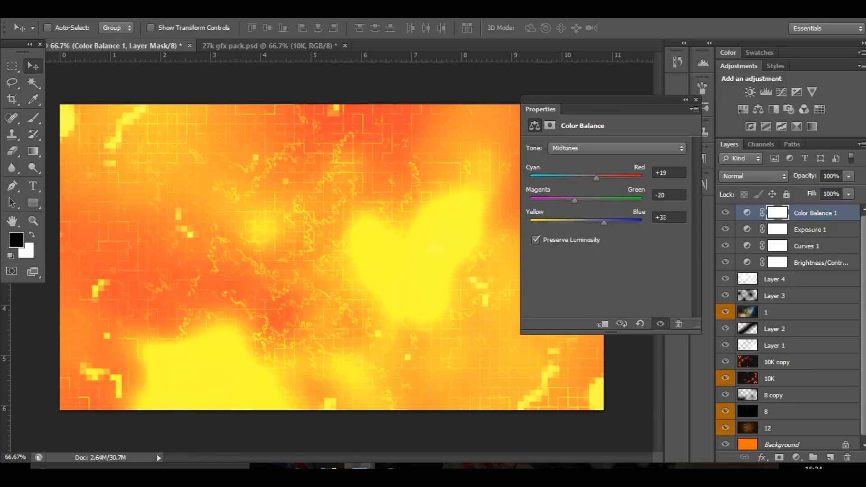
{"action": "left_click_drag", "start_coordinate": [603, 222], "coordinate": [586, 222]}
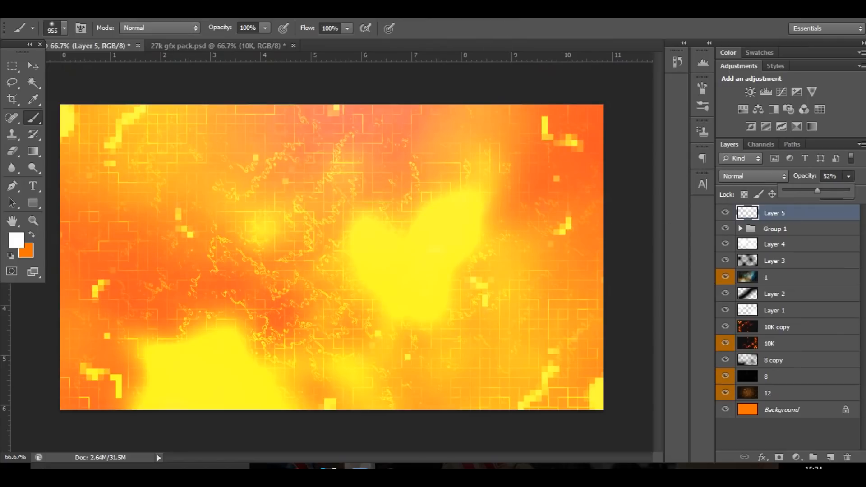
- Set Layer 5 to 52% opacity and add thin Overlay rectangle lines along the top and bottom edges
{"action": "left_click_drag", "start_coordinate": [818, 190], "coordinate": [808, 189]}
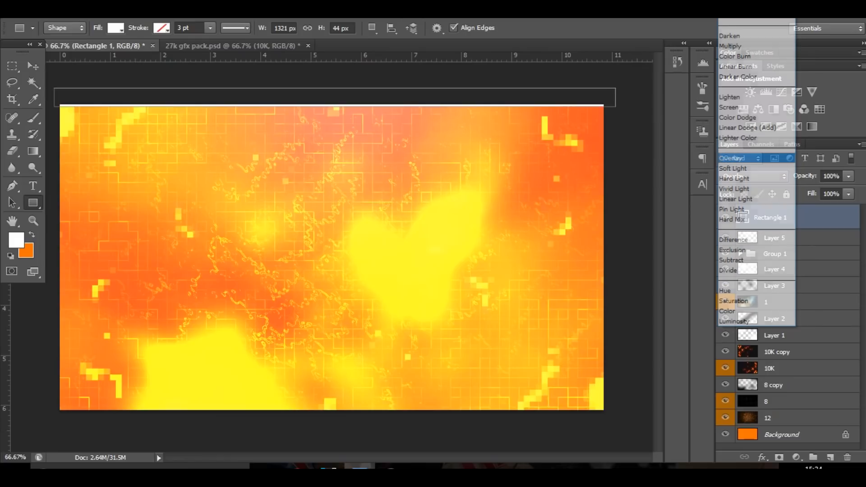
{"action": "right_click", "coordinate": [770, 217]}
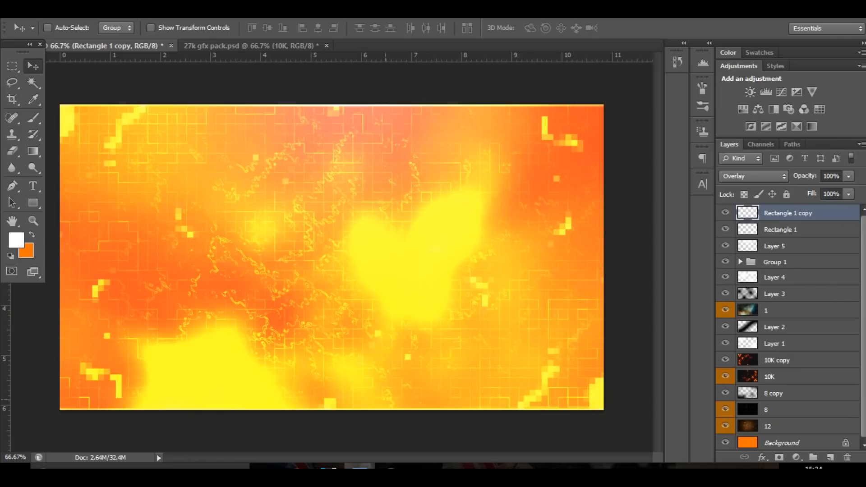
{"action": "left_click", "coordinate": [779, 229]}
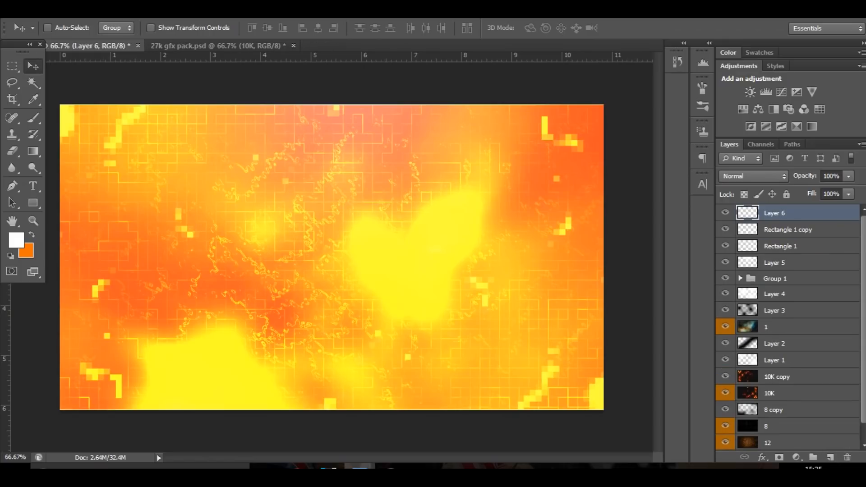
- Fill Layer 6 with orange and scale it with Ctrl+T into a centred box
{"action": "left_click", "coordinate": [27, 232]}
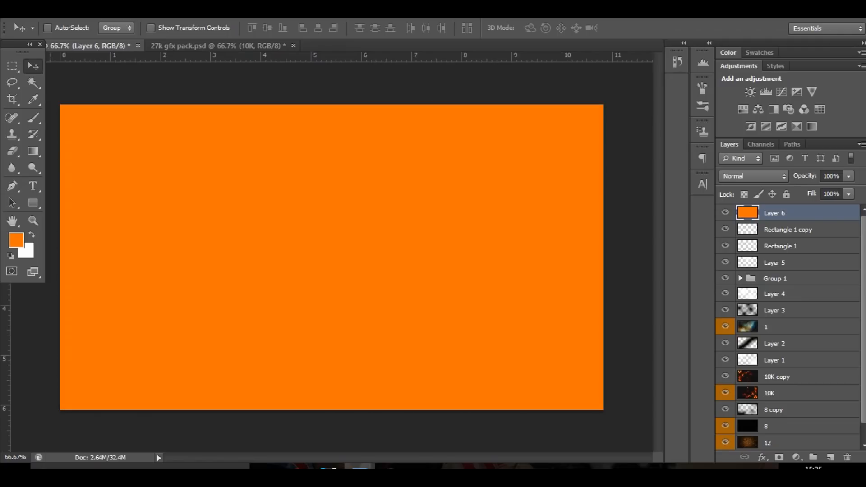
{"action": "key", "text": "ctrl+t"}
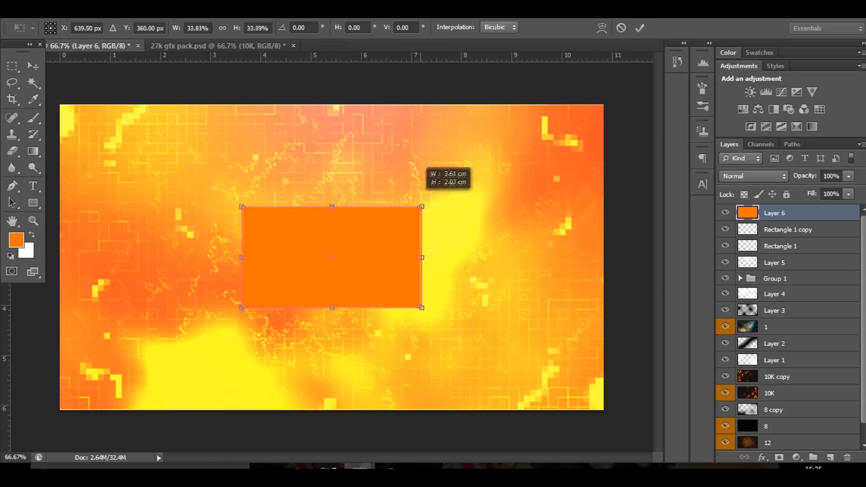
{"action": "left_click_drag", "start_coordinate": [241, 207], "coordinate": [230, 199]}
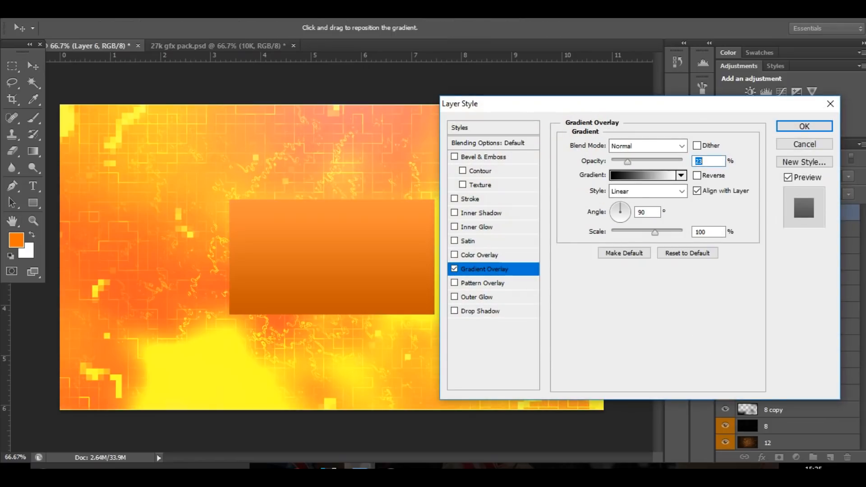
- Blend the Gradient Overlay as Overlay at 23%, add a soft Inner Glow and faint Drop Shadow, and confirm
{"action": "left_click", "coordinate": [648, 146]}
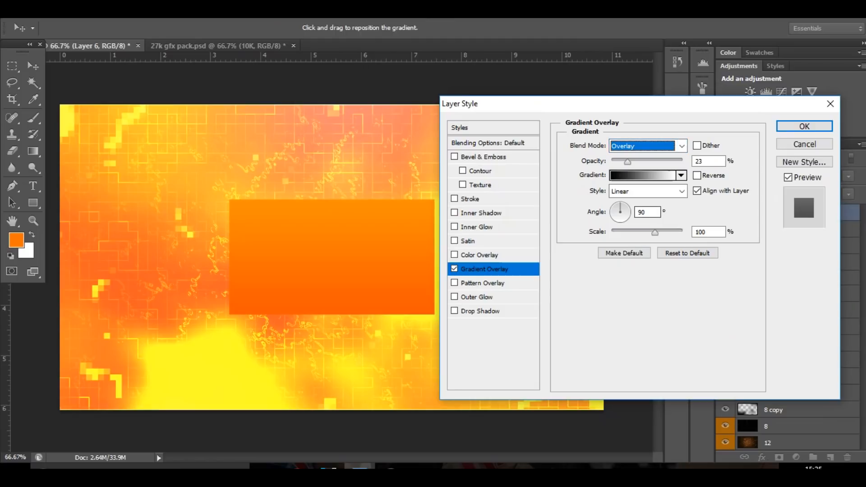
{"action": "left_click", "coordinate": [477, 227]}
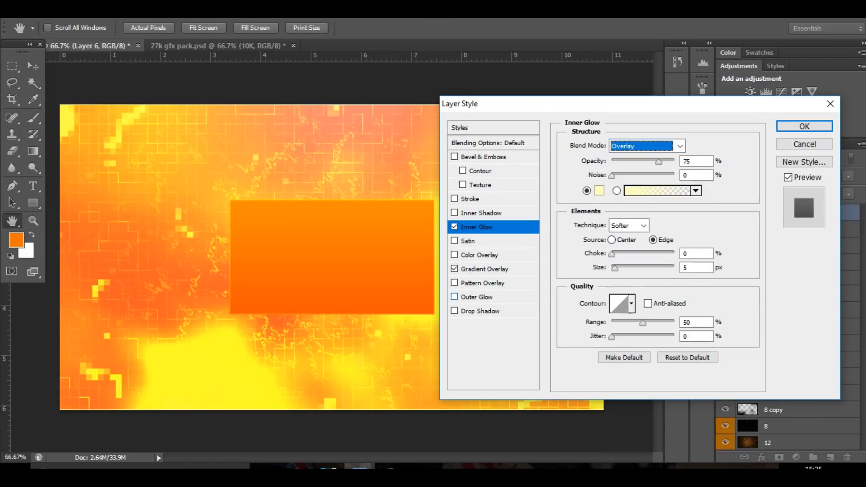
{"action": "left_click", "coordinate": [481, 310]}
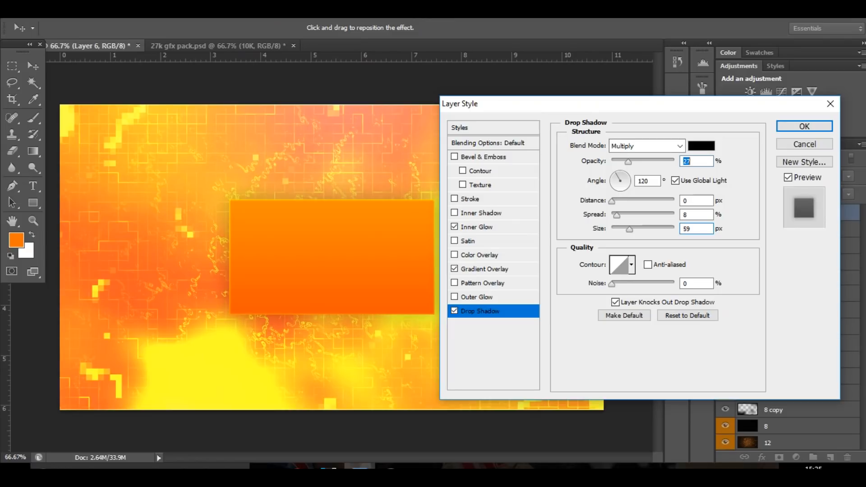
{"action": "left_click", "coordinate": [803, 126]}
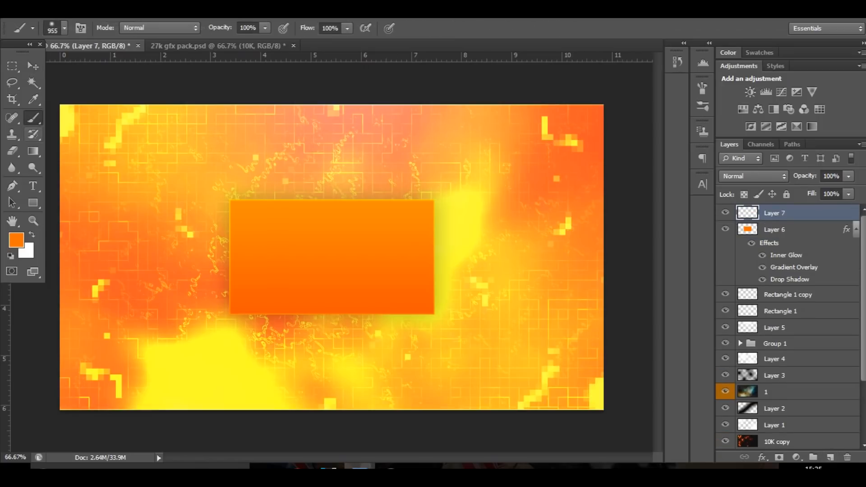
- Paint an #ff8a00 orange wash on Layer 7 and blend it as Color Dodge
{"action": "left_click", "coordinate": [15, 240]}
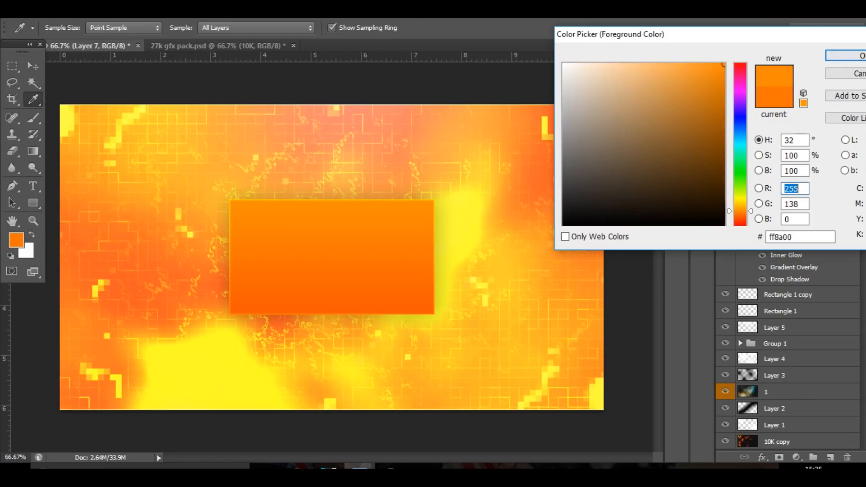
{"action": "left_click", "coordinate": [860, 55]}
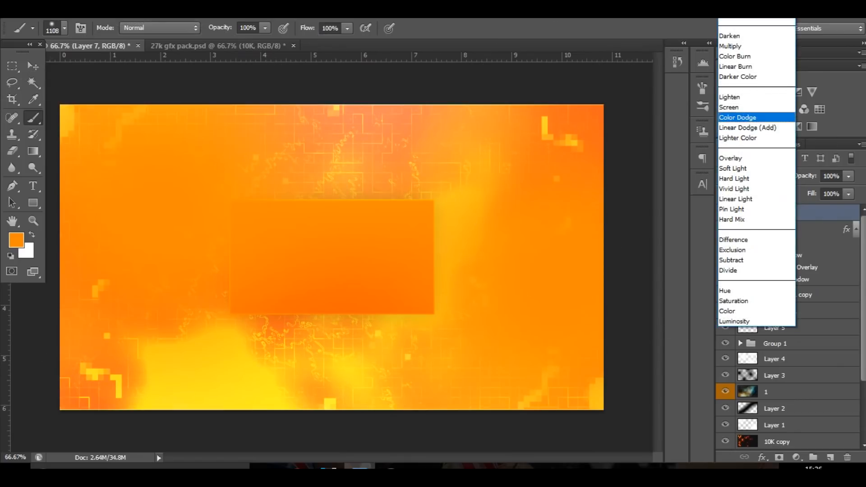
{"action": "left_click", "coordinate": [737, 117]}
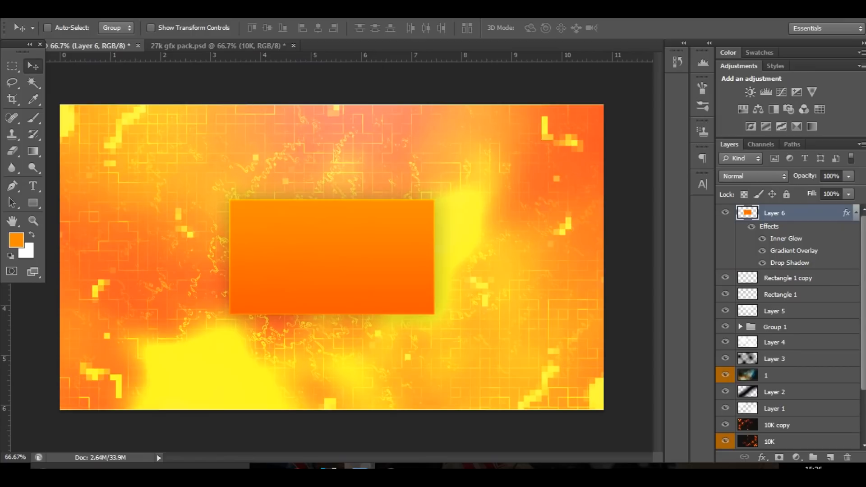
{"action": "mouse_move", "coordinate": [32, 66]}
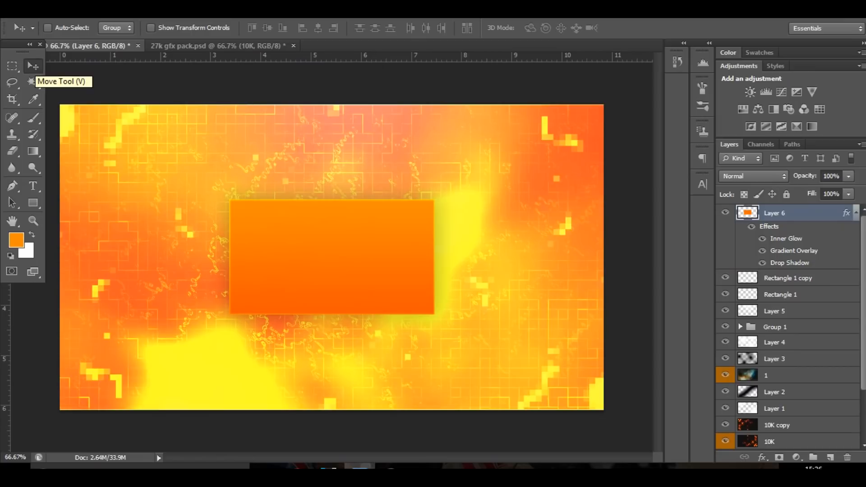